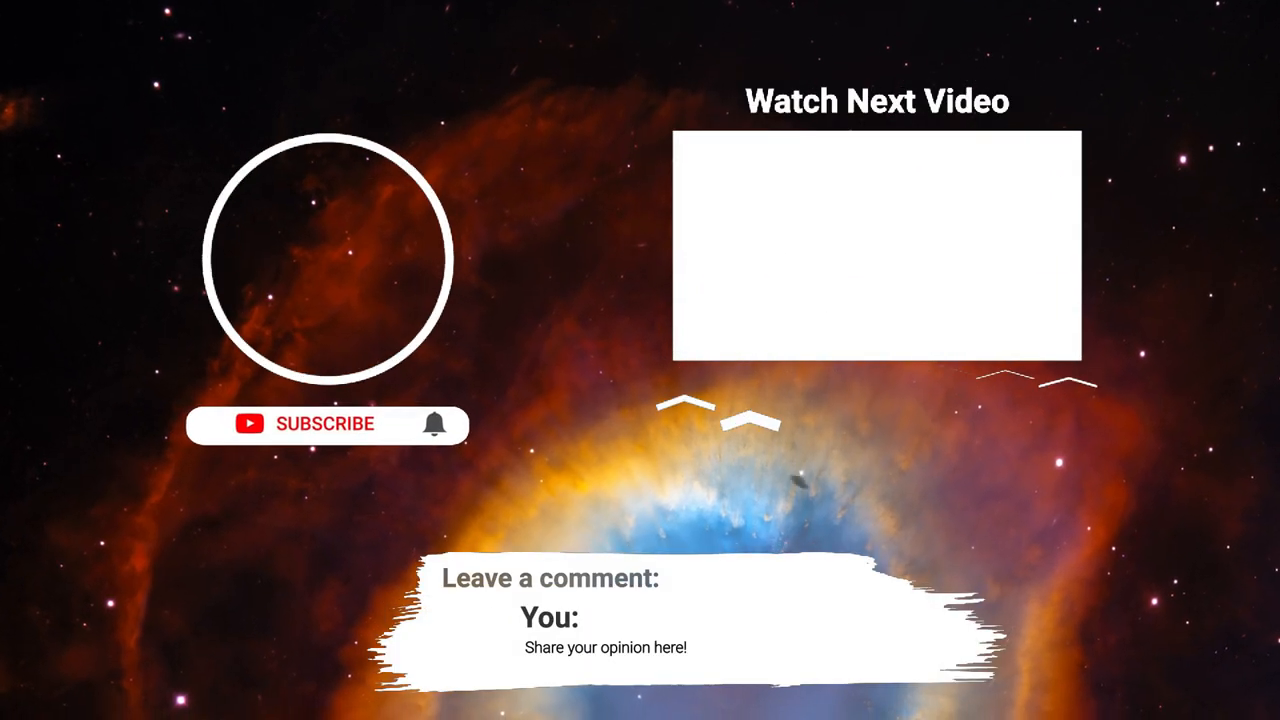
- Play the nebula end screen until the SUBSCRIBE button flips to SUBSCRIBED
{"action": "left_click", "coordinate": [320, 424]}
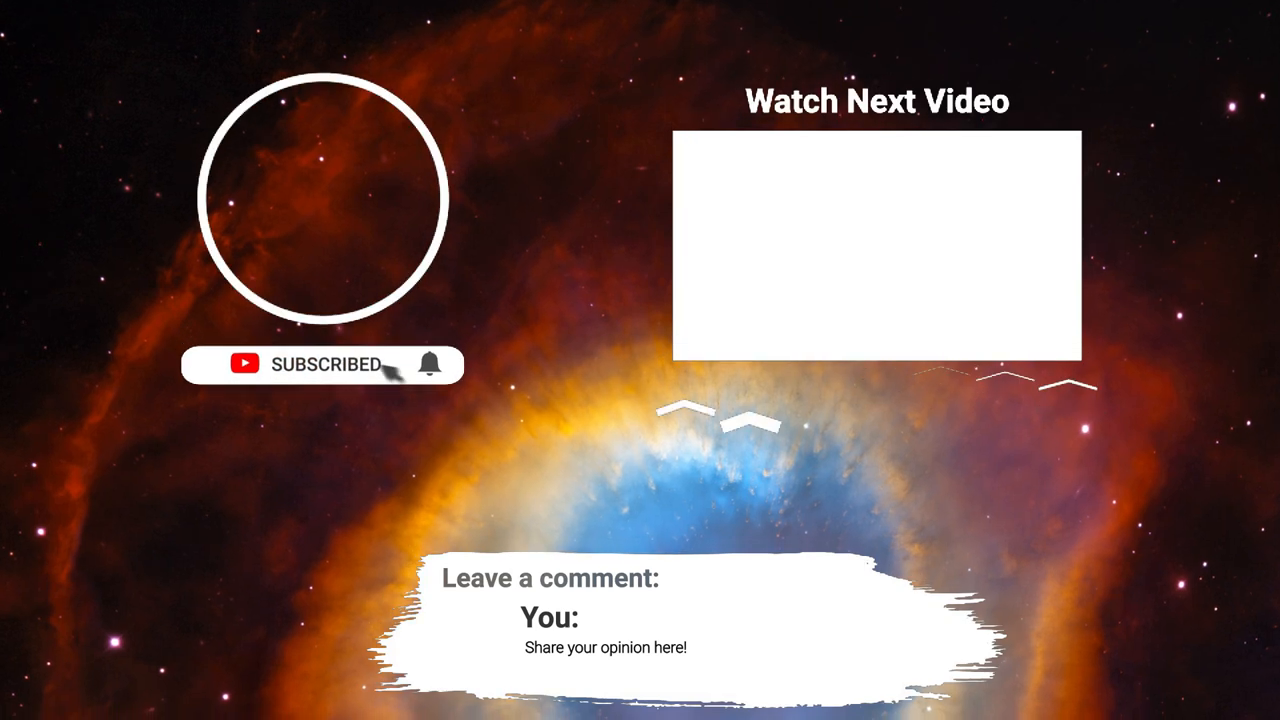